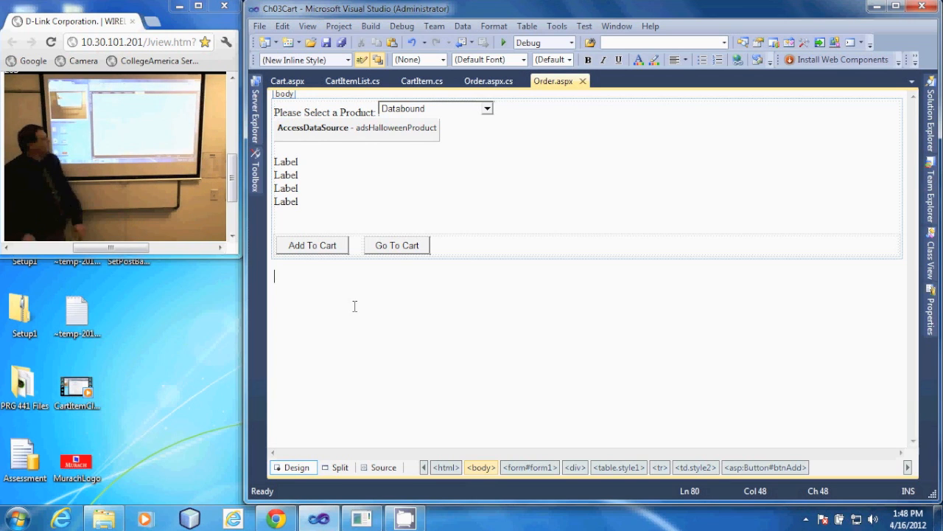
Open Order.aspx.cs at the btnAdd_Click handler from the Add To Cart button in Design view.
left_click(311, 244)
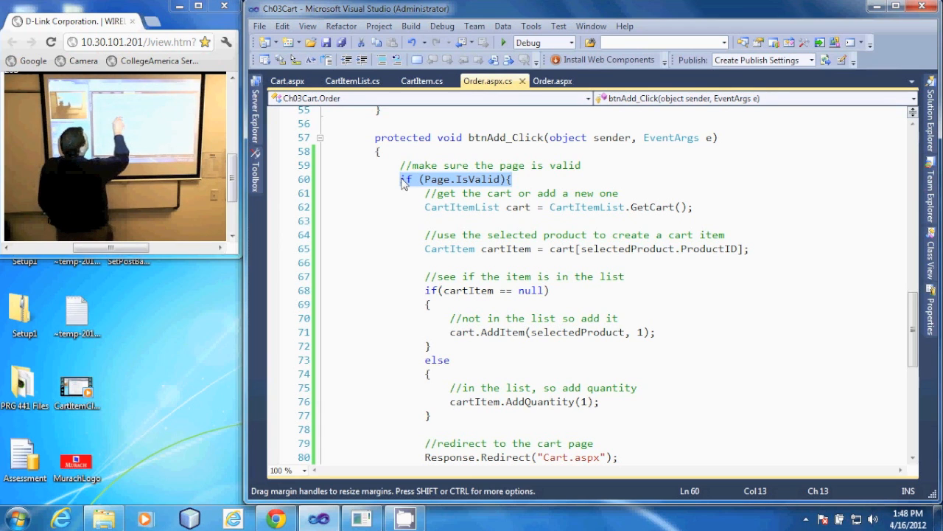
left_click(693, 206)
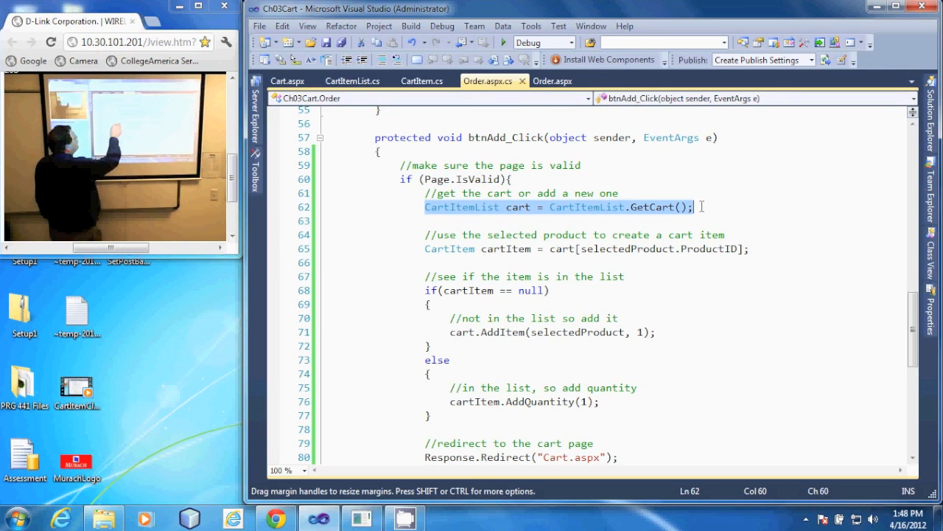
left_click(623, 248)
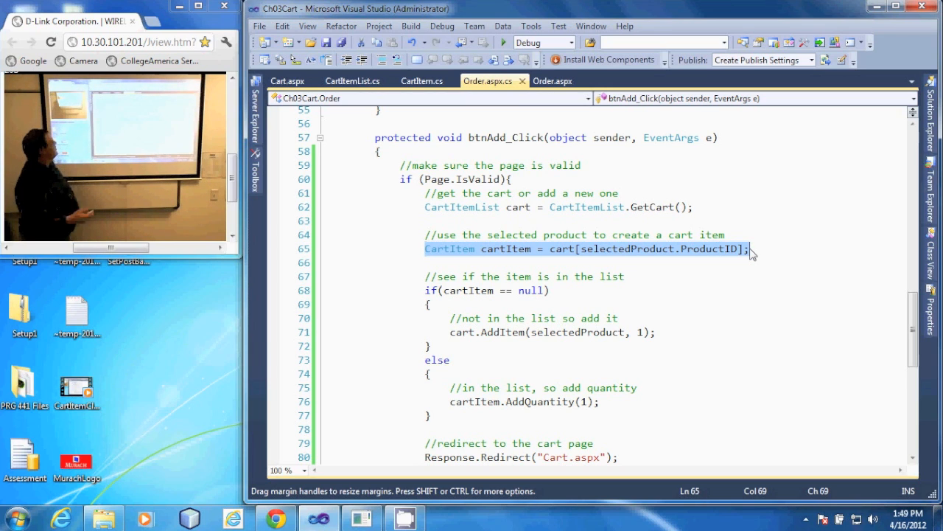
left_click(549, 290)
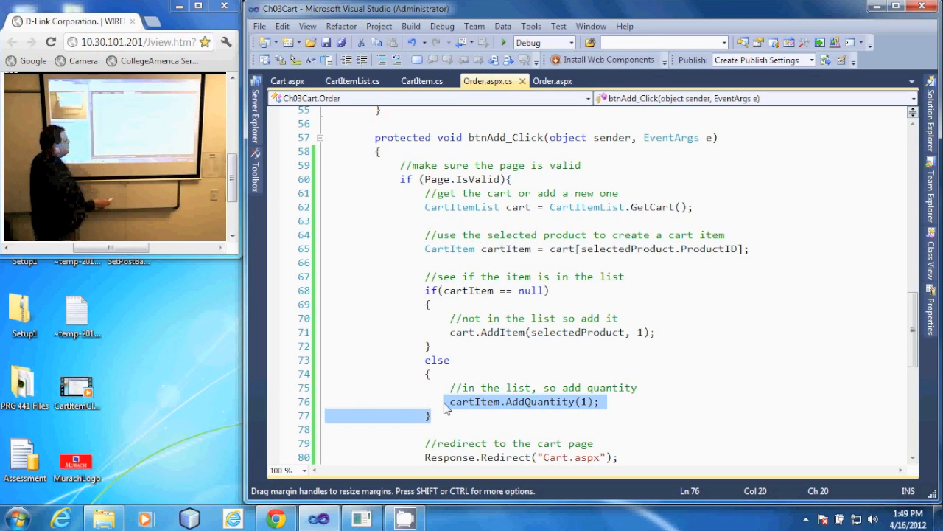
left_click(450, 457)
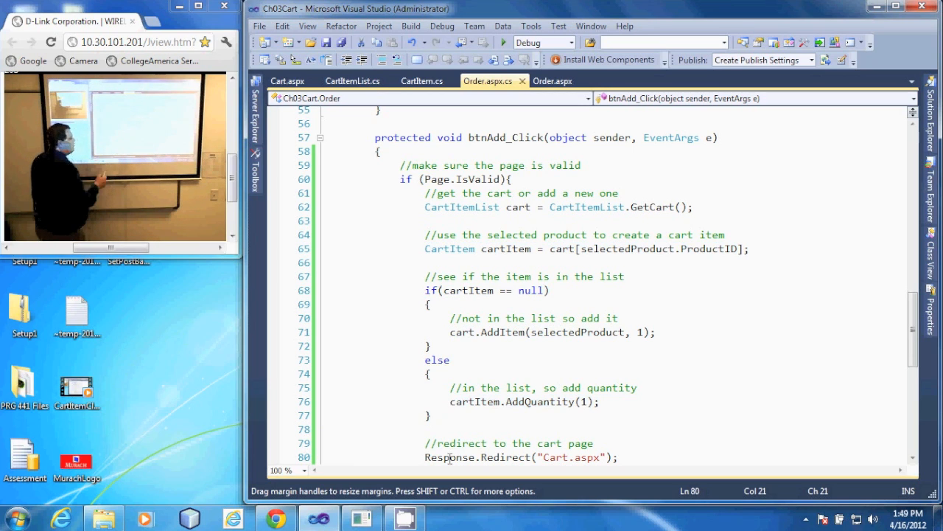